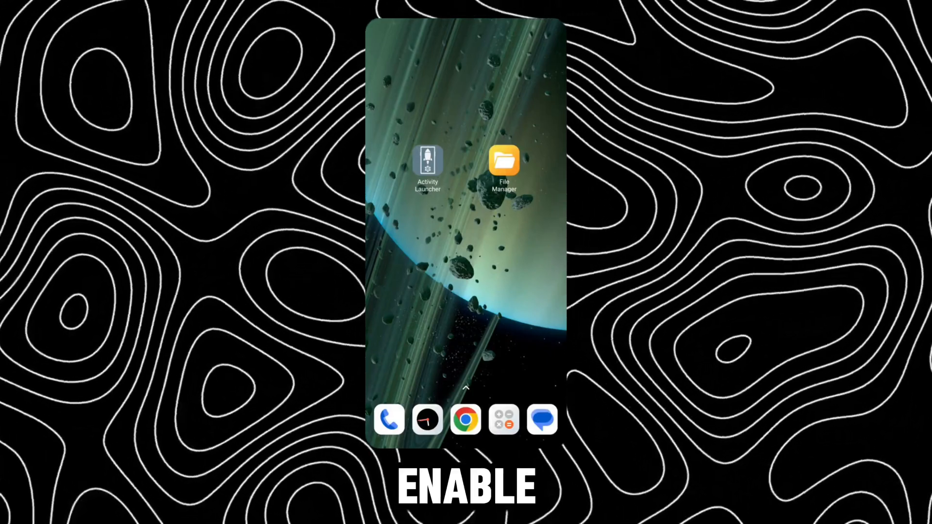
From File Manager, run the Activity Launcher.apk installer in the Activity Launcher folder
{"action": "left_click", "coordinate": [503, 161]}
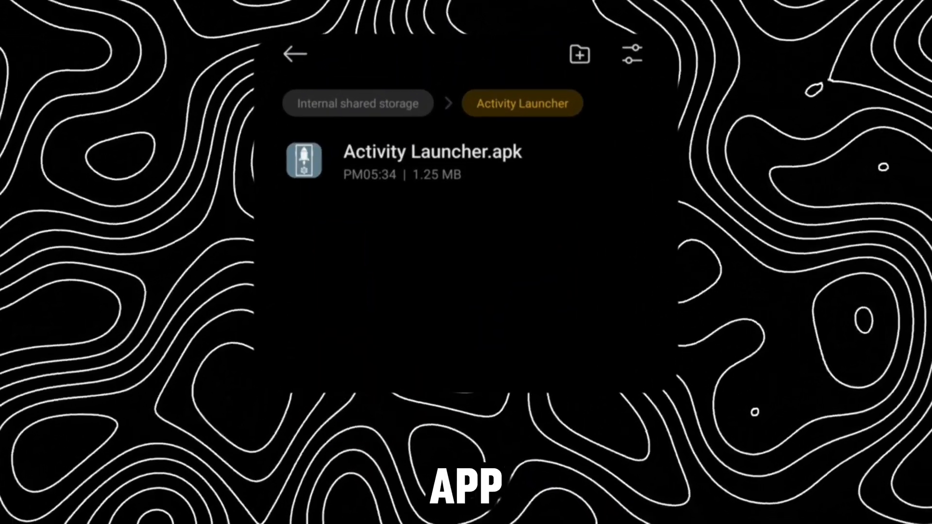
{"action": "left_click", "coordinate": [432, 160]}
{"action": "type", "text": "mip"}
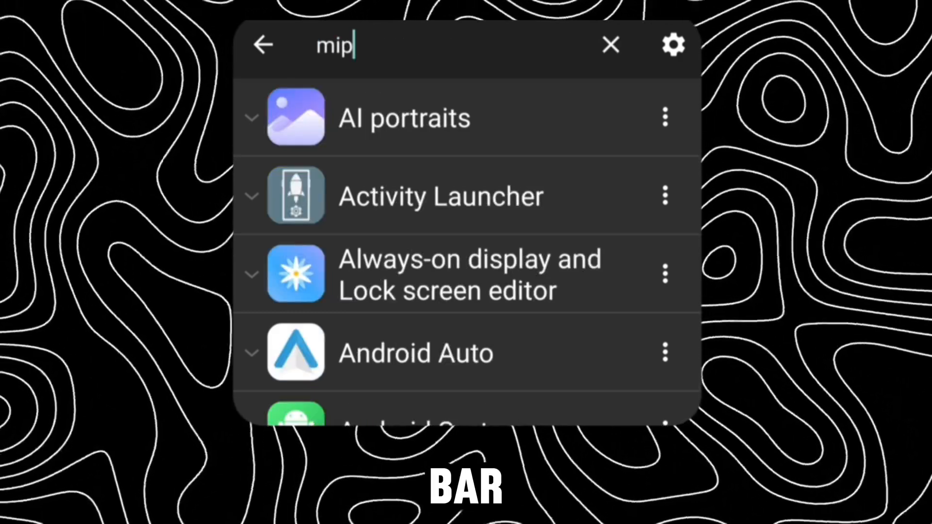
Search 'miplay', launch MiPlayDetailActivity from System UI Plug-in and resume song playback
{"action": "type", "text": "lay"}
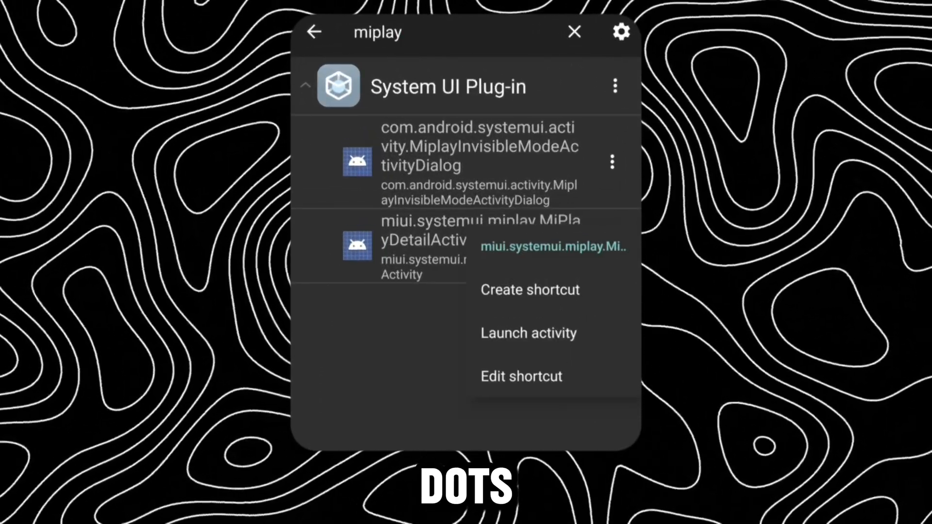
{"action": "left_click", "coordinate": [529, 289]}
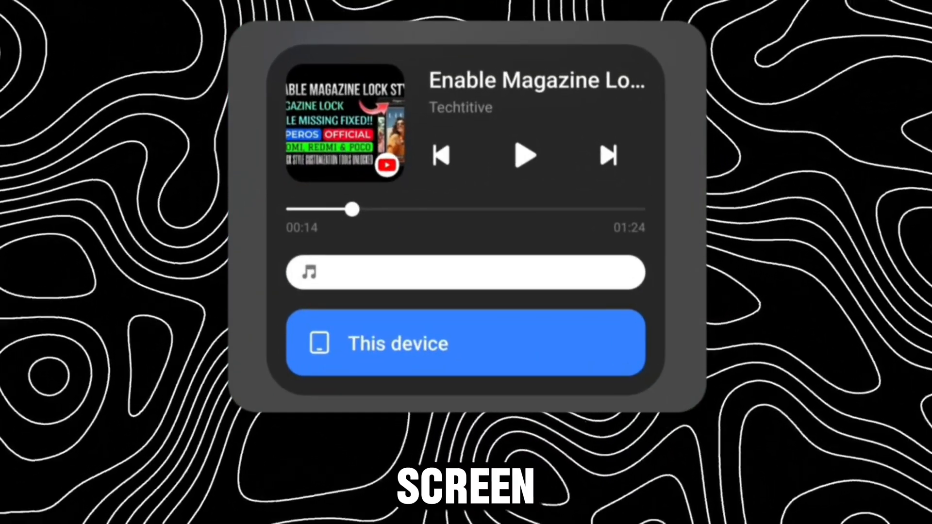
{"action": "left_click", "coordinate": [524, 155]}
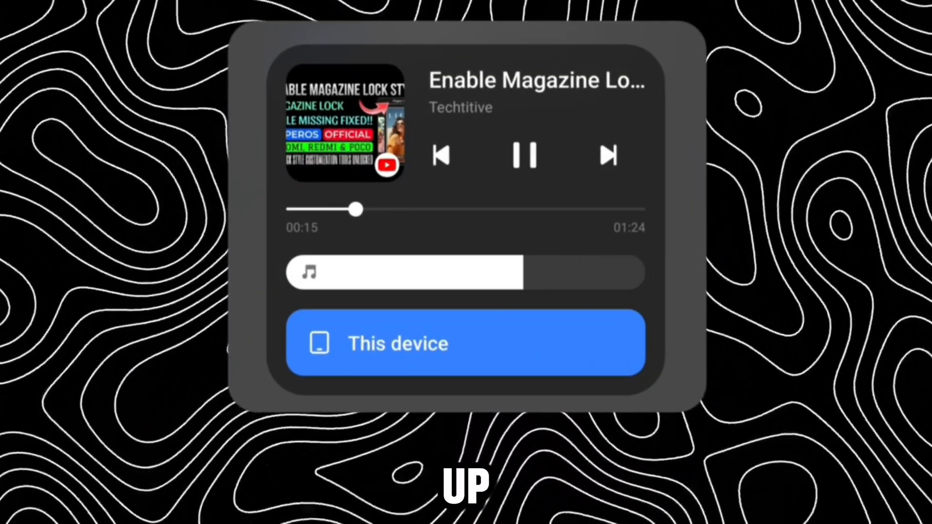